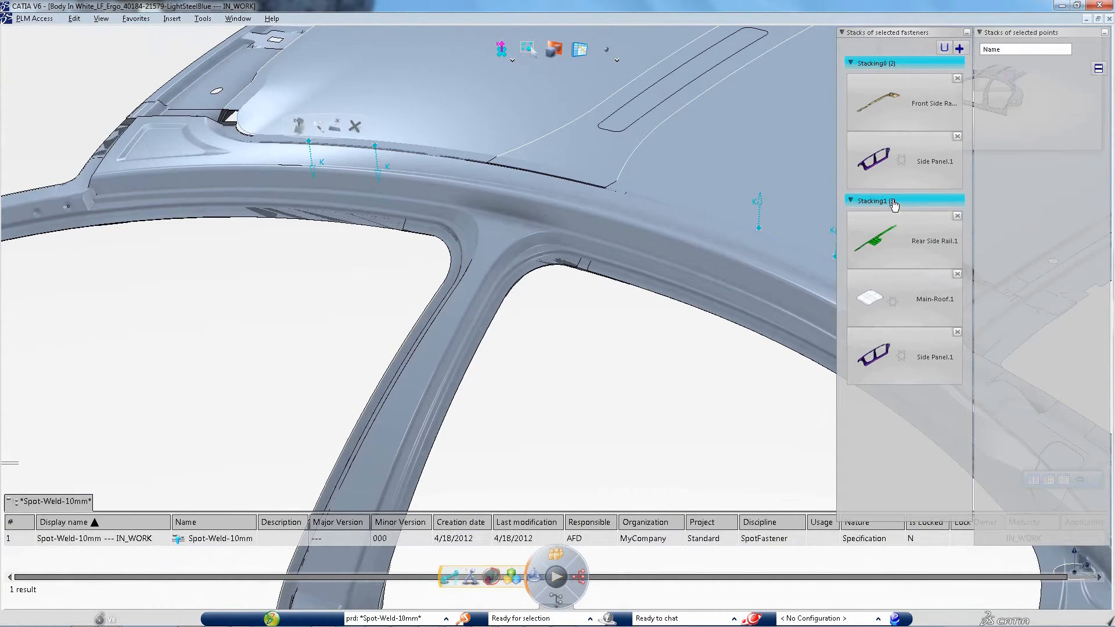
Step: Validate the part stackings to generate four Spot-Weld-10mm fasteners along the roof edge
{"action": "left_click", "coordinate": [892, 200]}
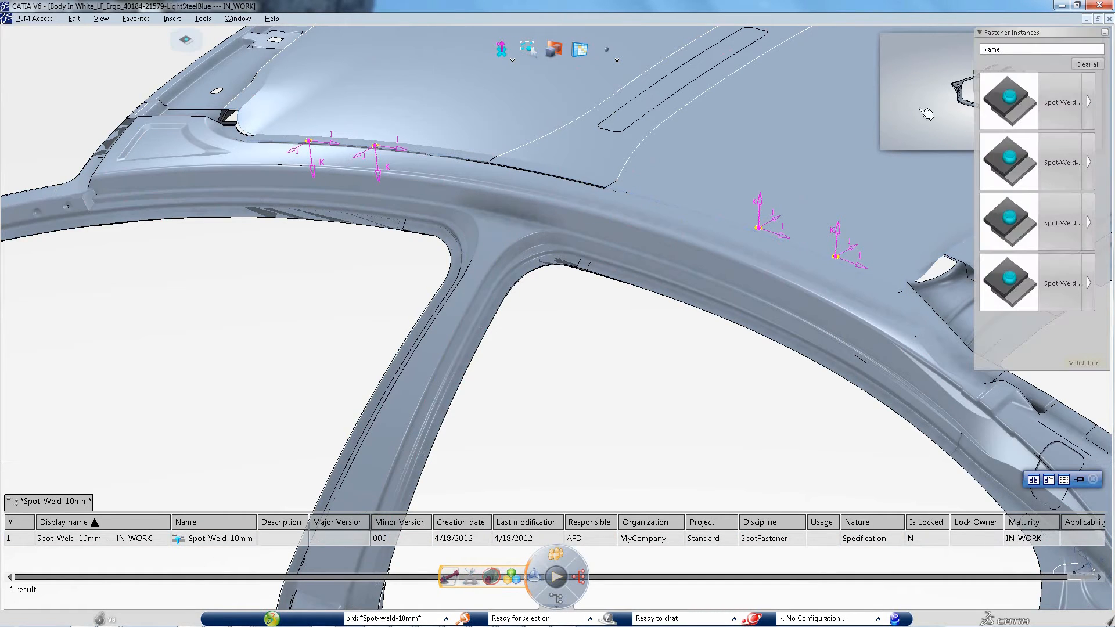
Step: Accept the four new roof spot-weld instances and close the fastener instance list
{"action": "left_click", "coordinate": [1034, 163]}
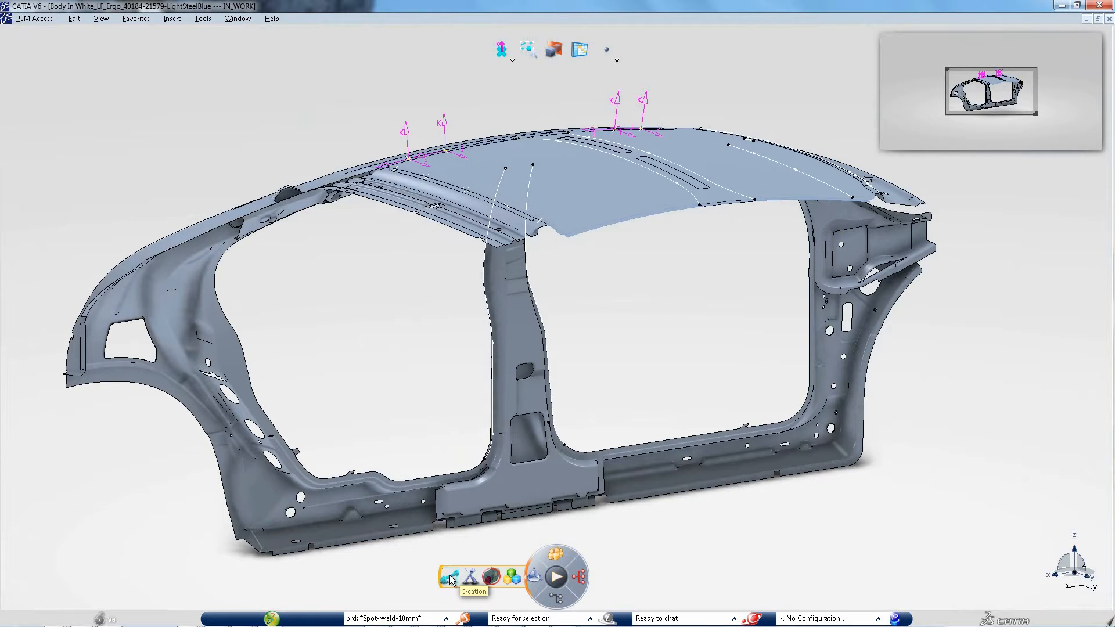
Step: Start a new spot-weld creation and preview five welds along the B-pillar edge
{"action": "left_click", "coordinate": [448, 576]}
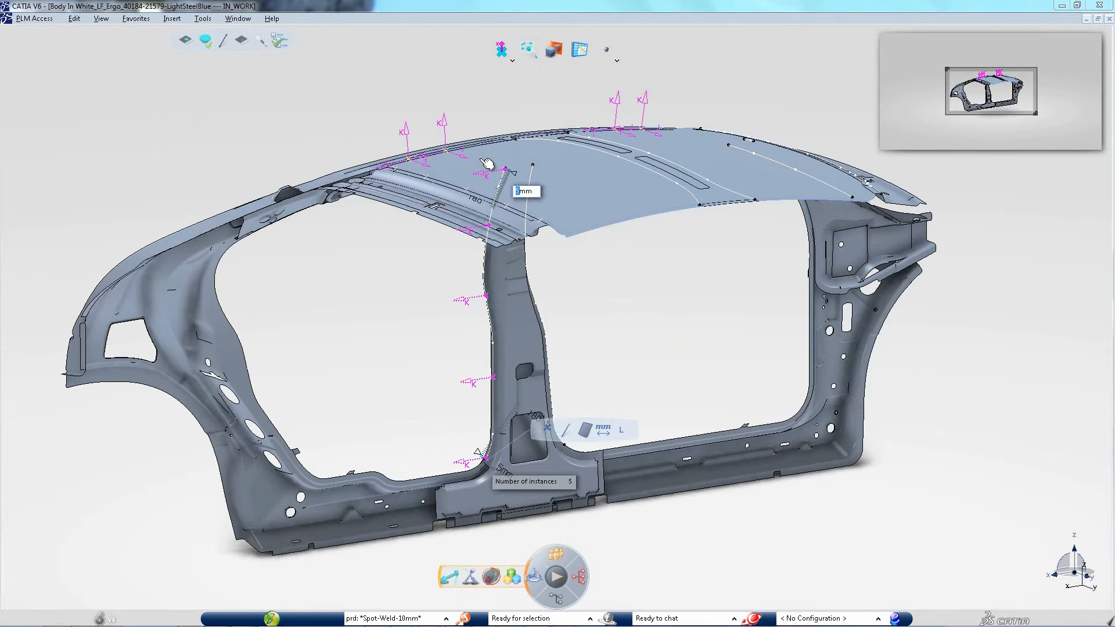
Step: Set the B-pillar weld pattern offset to 50 mm for its five instances
{"action": "type", "text": "50"}
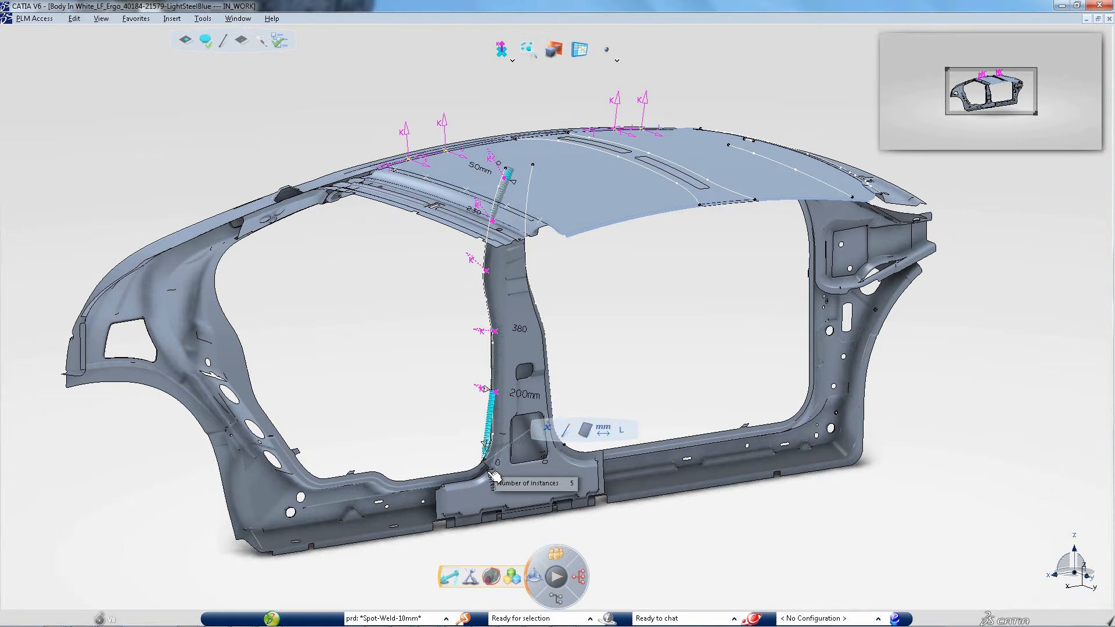
{"action": "mouse_move", "coordinate": [435, 410]}
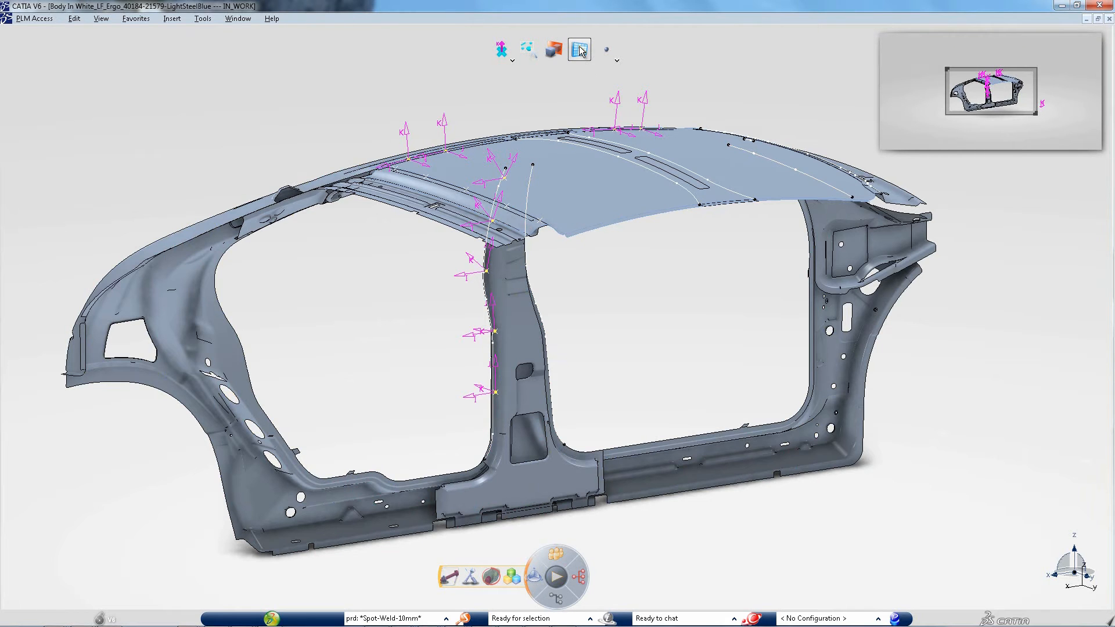
Step: Run the DELMIA robot spot-weld simulation, stepping it forward along the pillar welds to 10.6 s
{"action": "left_click", "coordinate": [578, 50]}
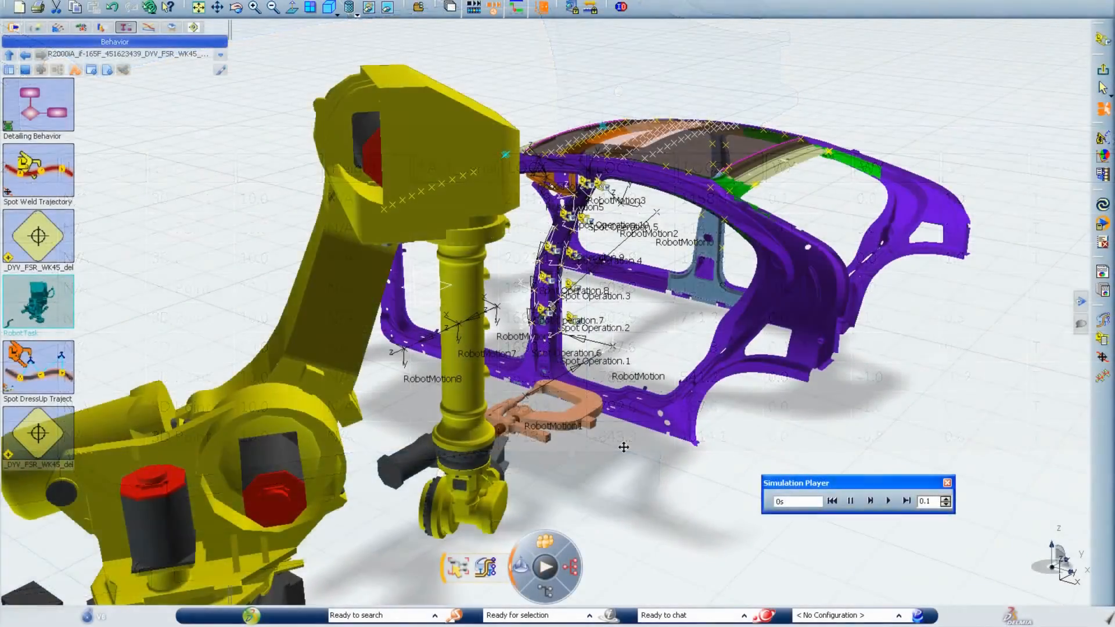
{"action": "left_click", "coordinate": [870, 501]}
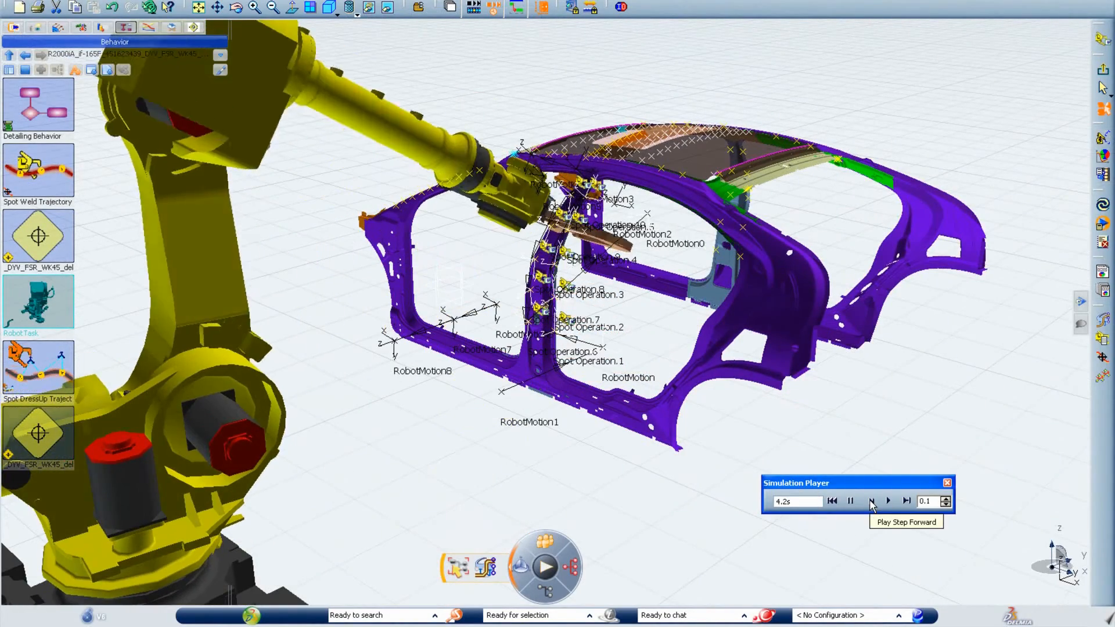
{"action": "left_click", "coordinate": [887, 502]}
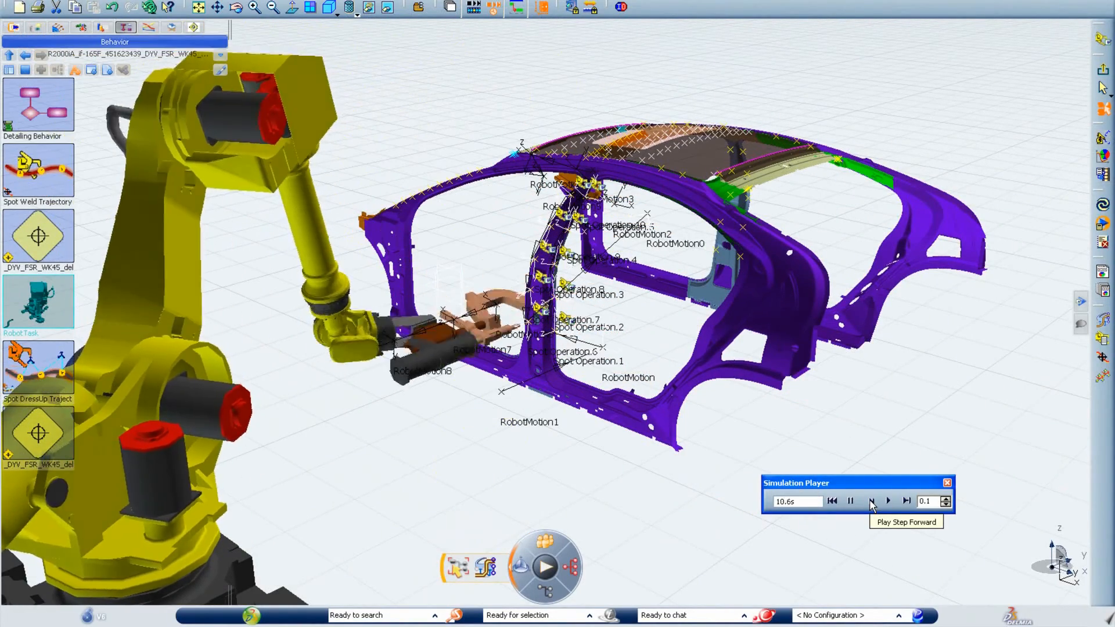